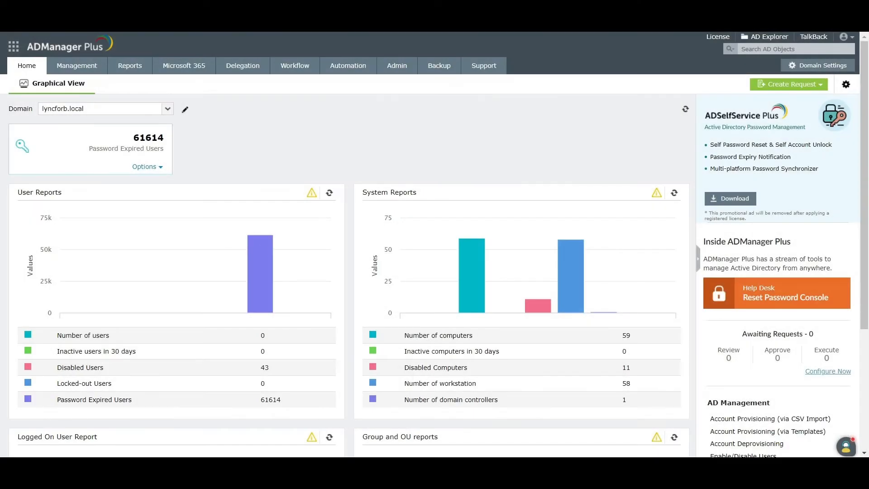
- Switch from the home dashboard to the Reports section listing User Reports categories
left_click(130, 65)
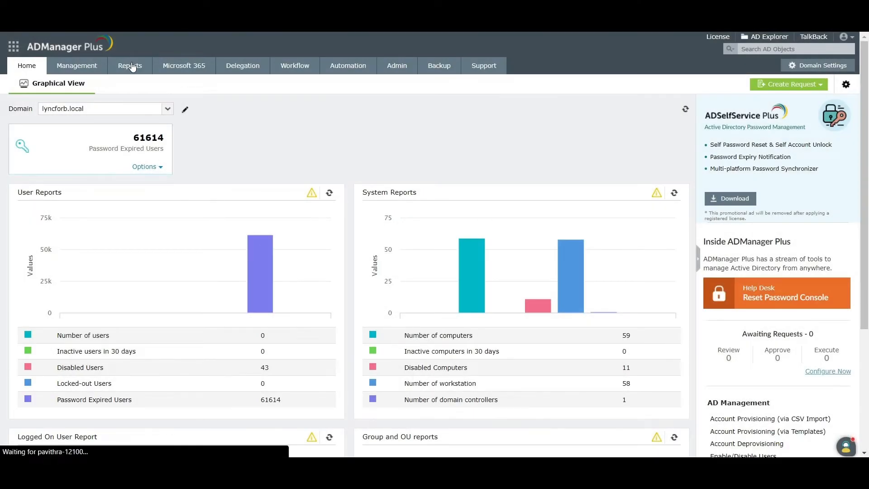
left_click(129, 65)
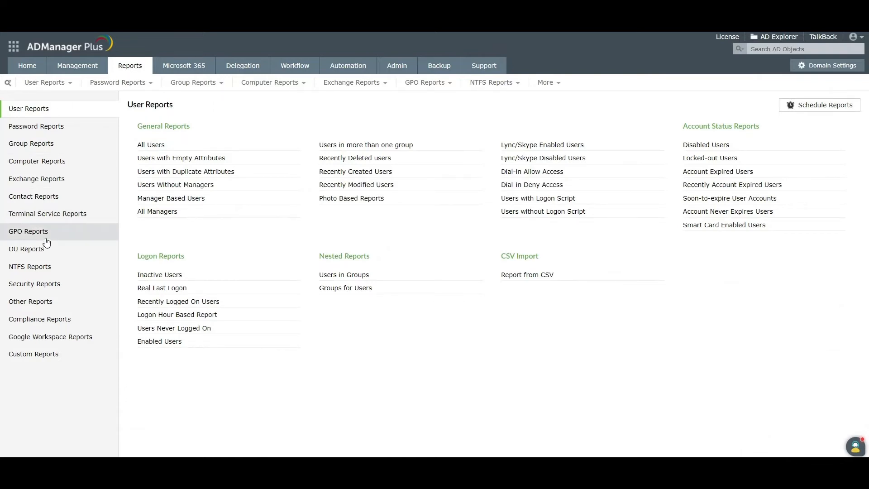
- Show the GPO Reports category with its general, scope, status and settings reports
left_click(28, 231)
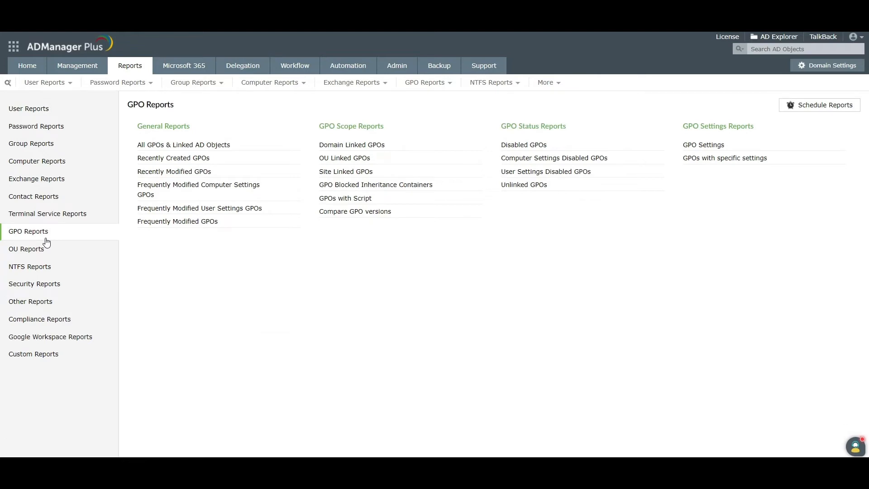
mouse_move(184, 145)
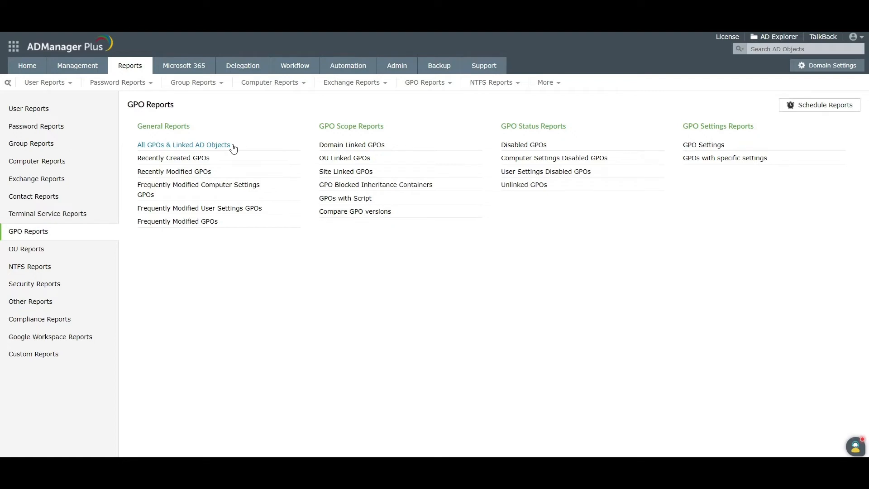
- Generate the All GPOs & Linked AD Objects report for lyncforb.local, listing 61 GPOs
left_click(184, 145)
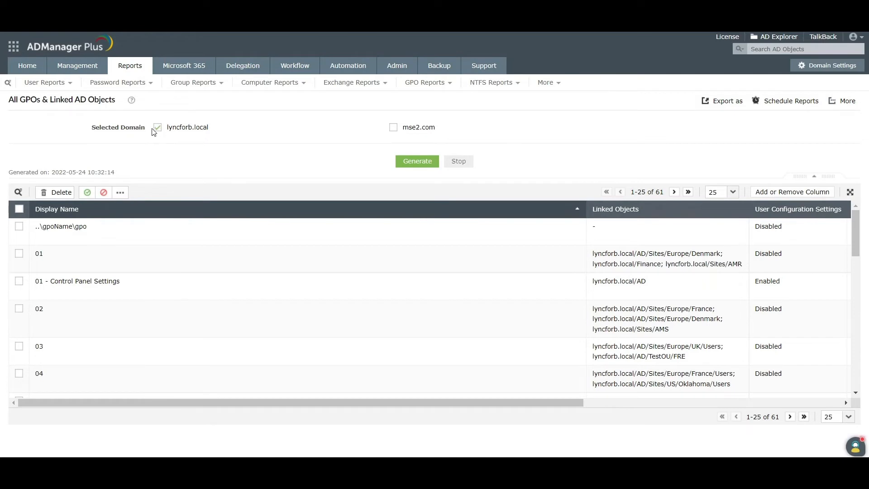
left_click(157, 127)
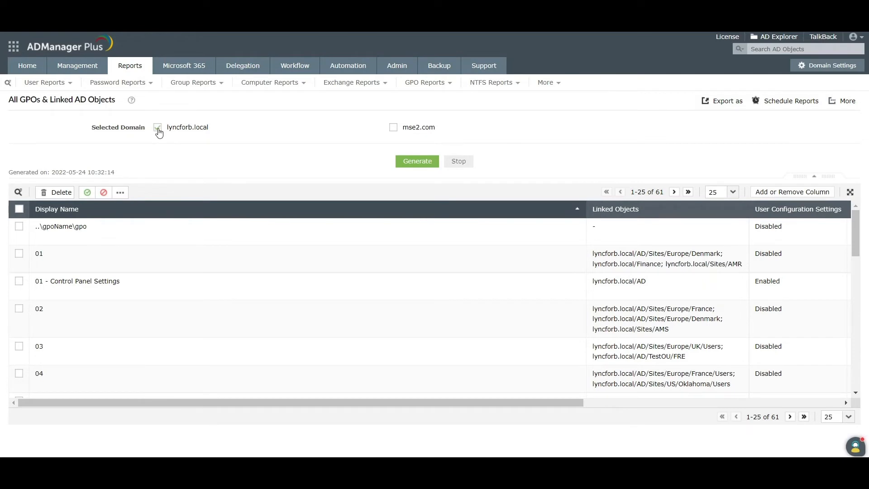
left_click(416, 161)
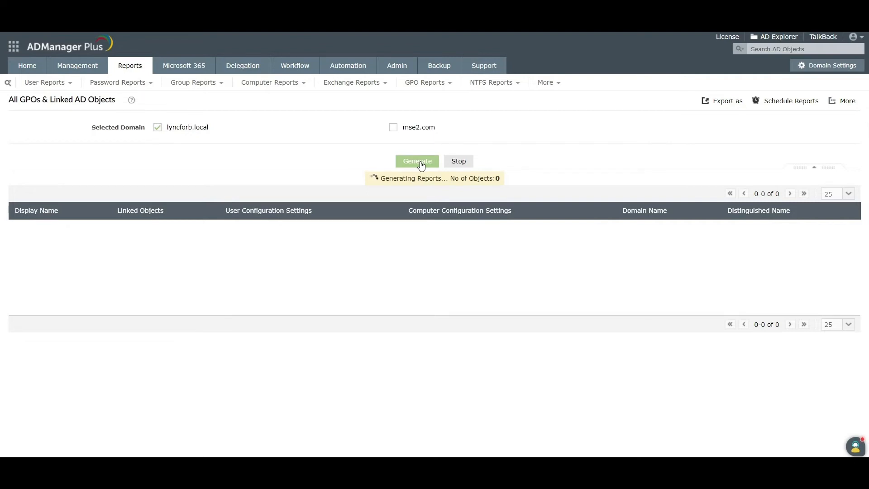
left_click(416, 161)
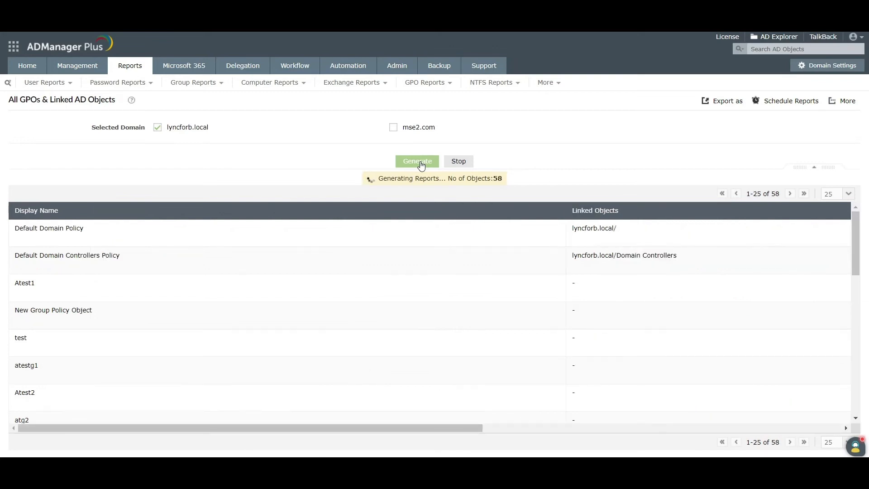
left_click(416, 161)
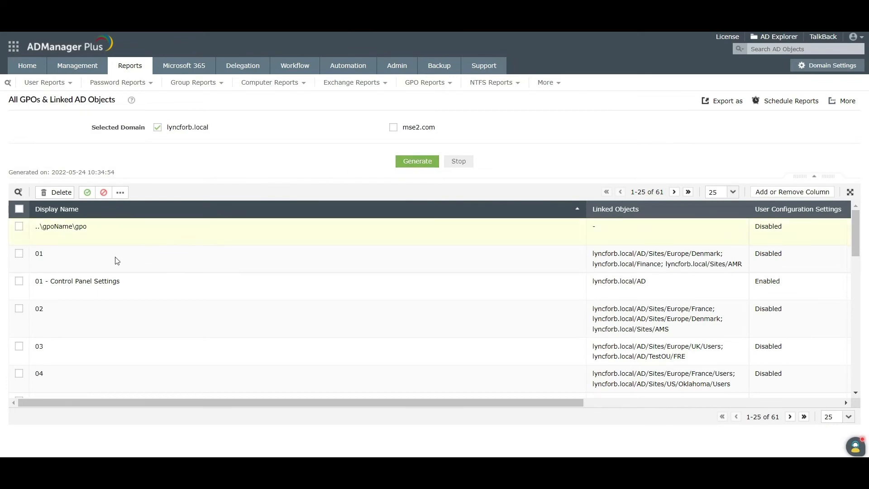
- Select the 01 - Control Panel Settings GPO and bring up the Export as format choices
left_click(18, 280)
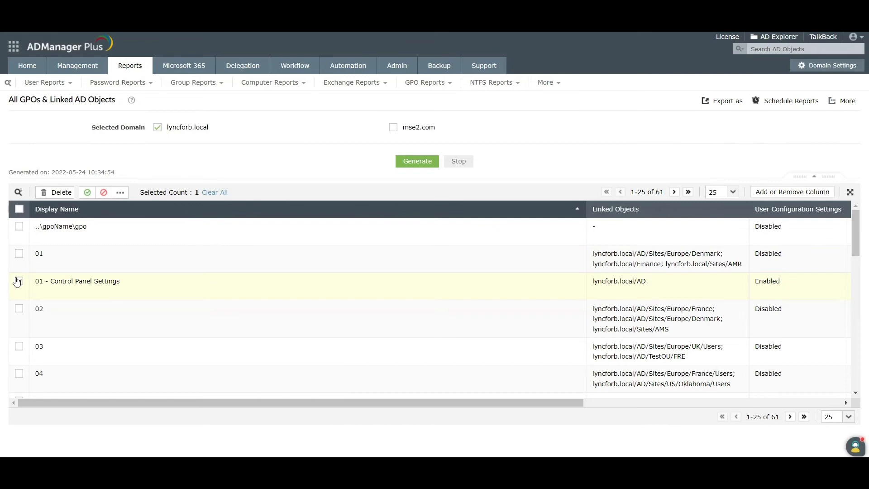
left_click(18, 281)
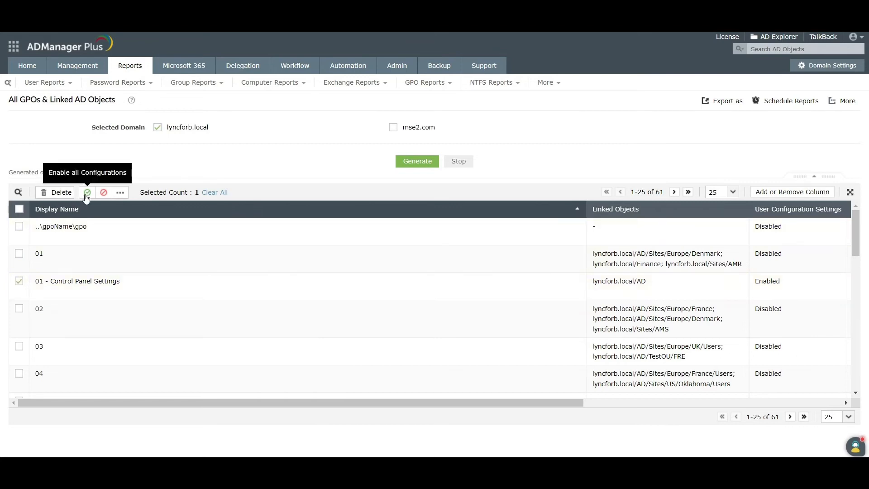
left_click(120, 192)
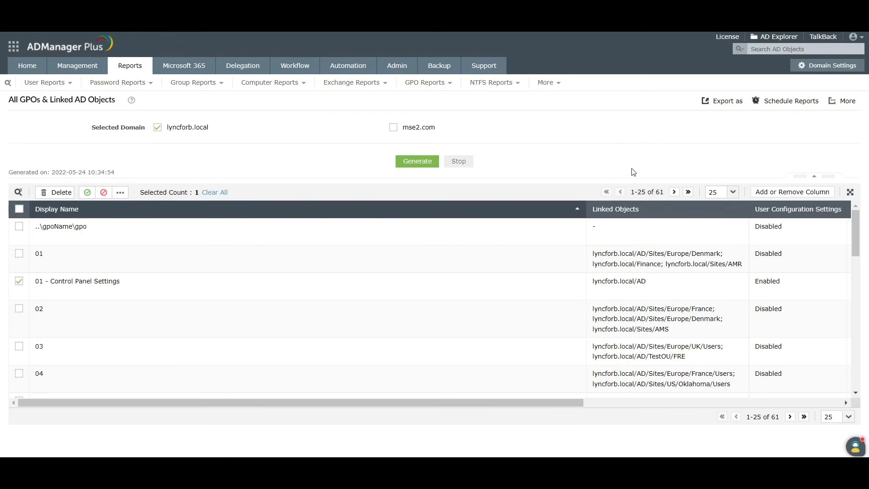
left_click(727, 101)
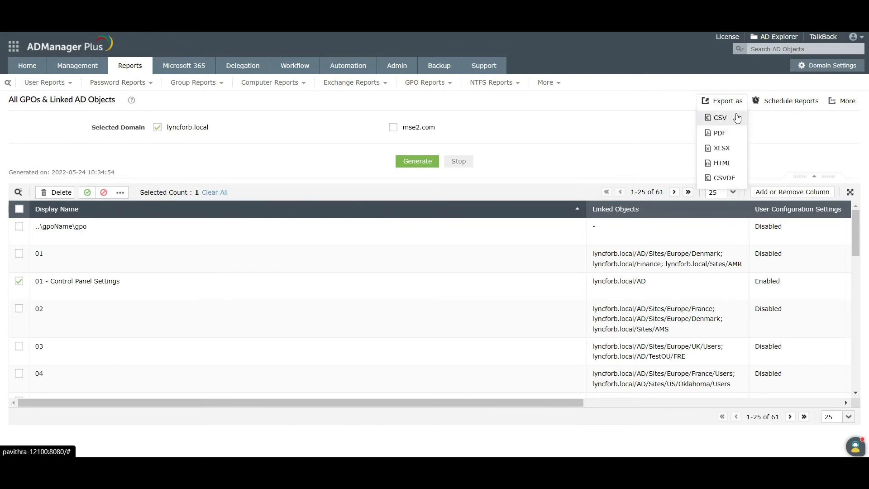